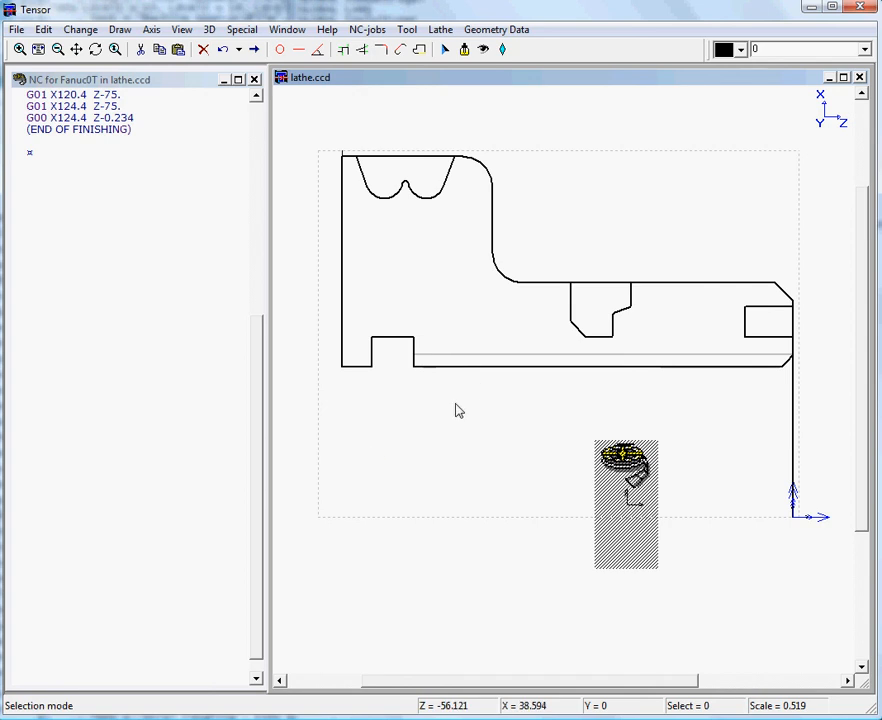
pyautogui.moveTo(456, 409)
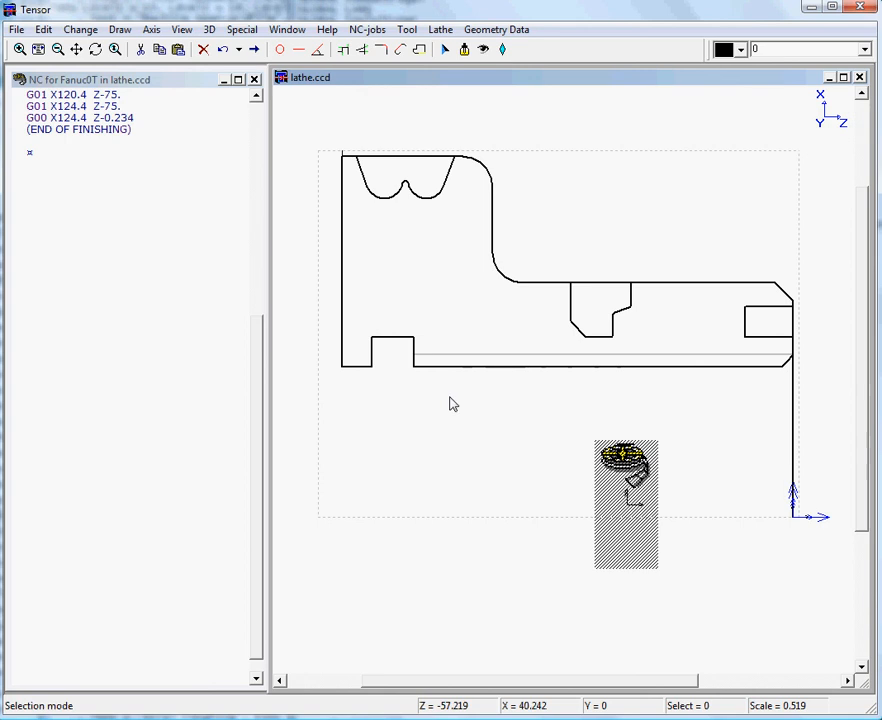
# Browse the Lathe menu's list of operations toward Load tool.
pyautogui.click(407, 29)
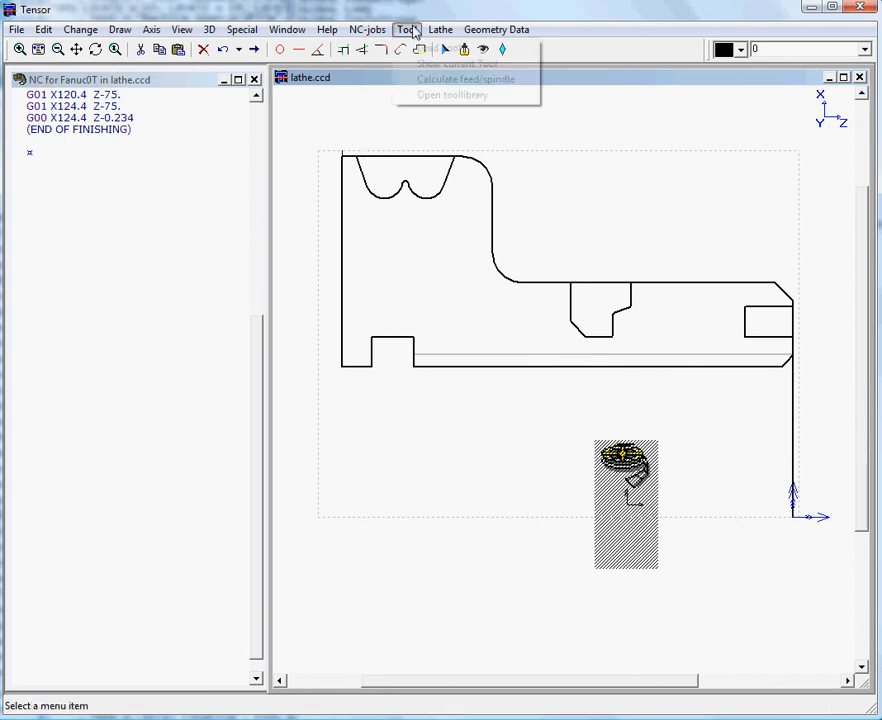
pyautogui.click(438, 28)
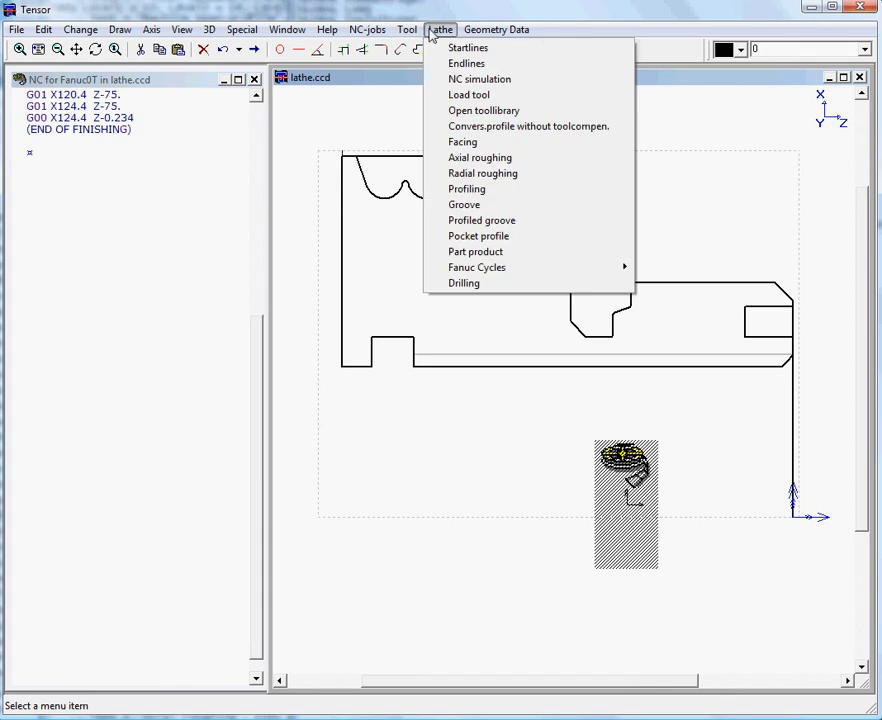
pyautogui.moveTo(469, 94)
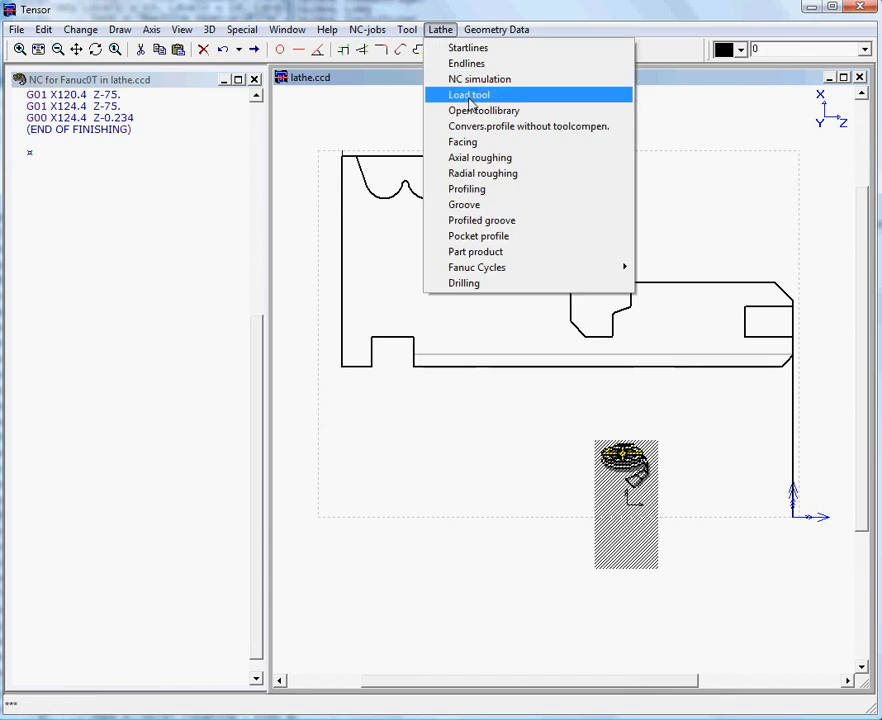
# Load a new tool with a custom retract move to X200 Z100.
pyautogui.click(469, 95)
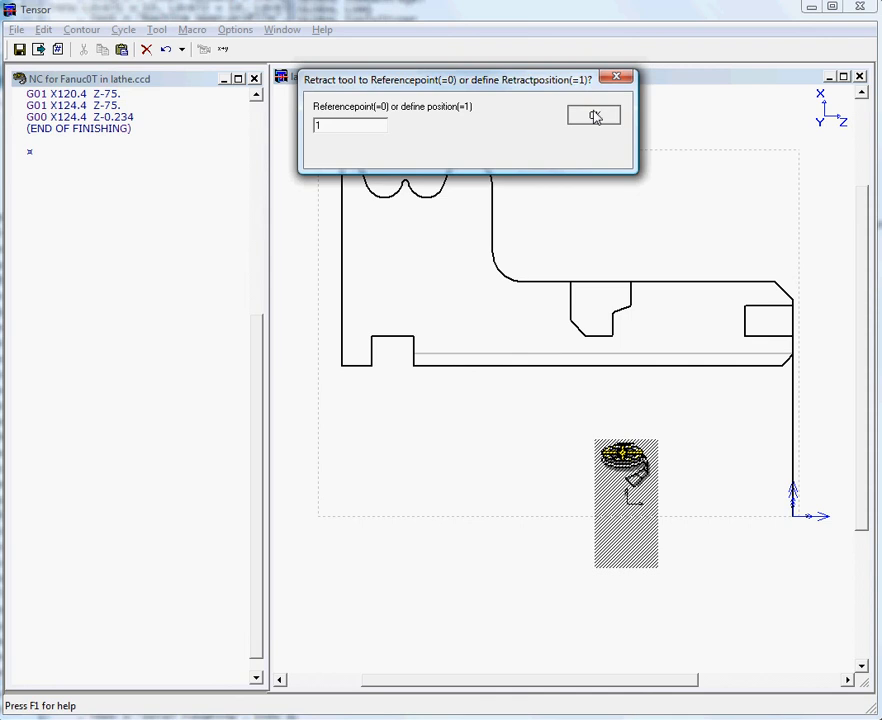
pyautogui.click(591, 116)
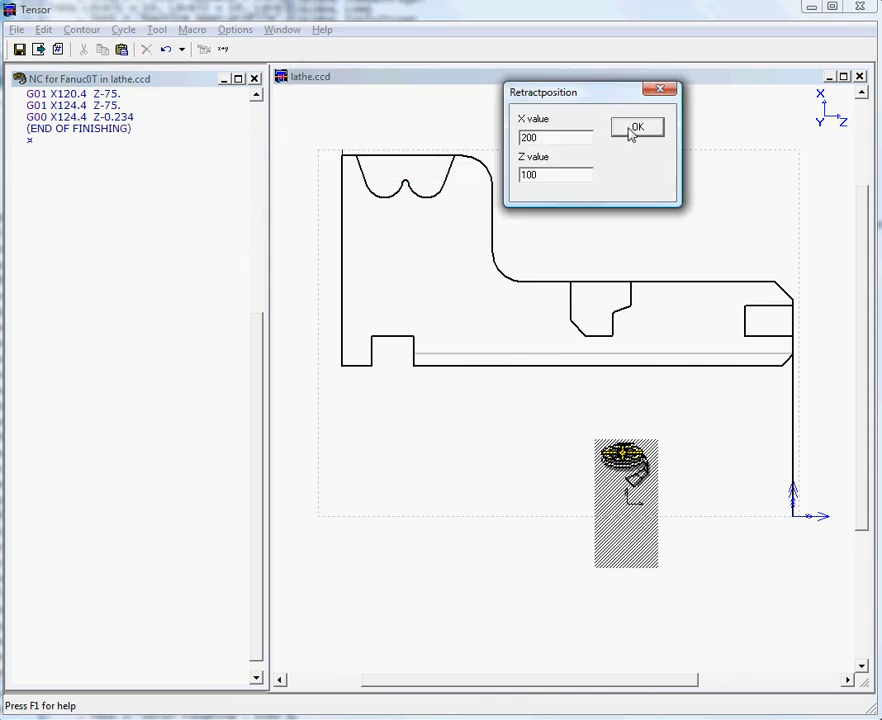
pyautogui.moveTo(591, 91); pyautogui.dragTo(539, 116)
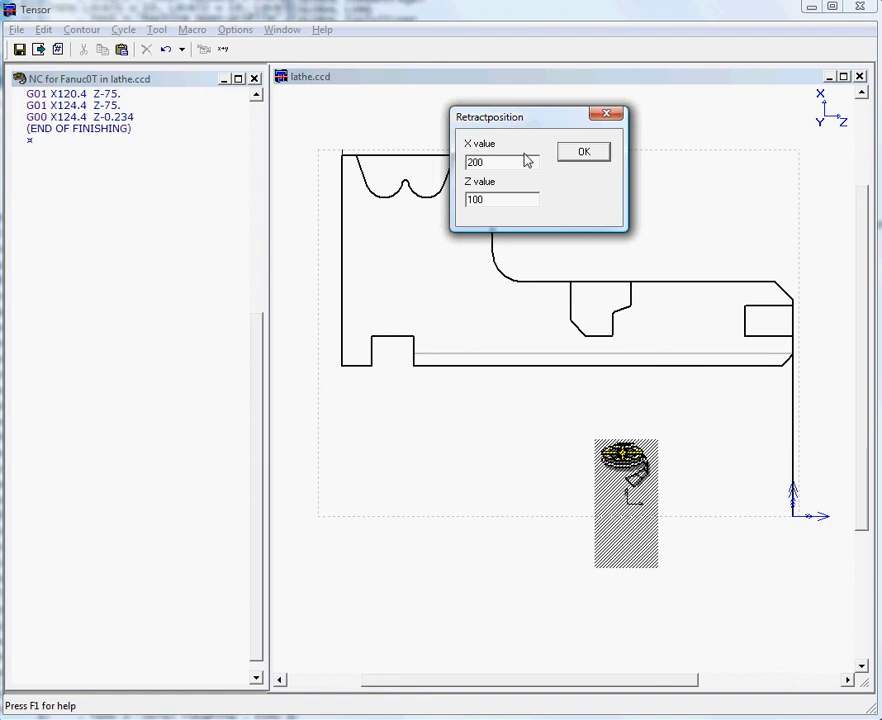
pyautogui.click(583, 151)
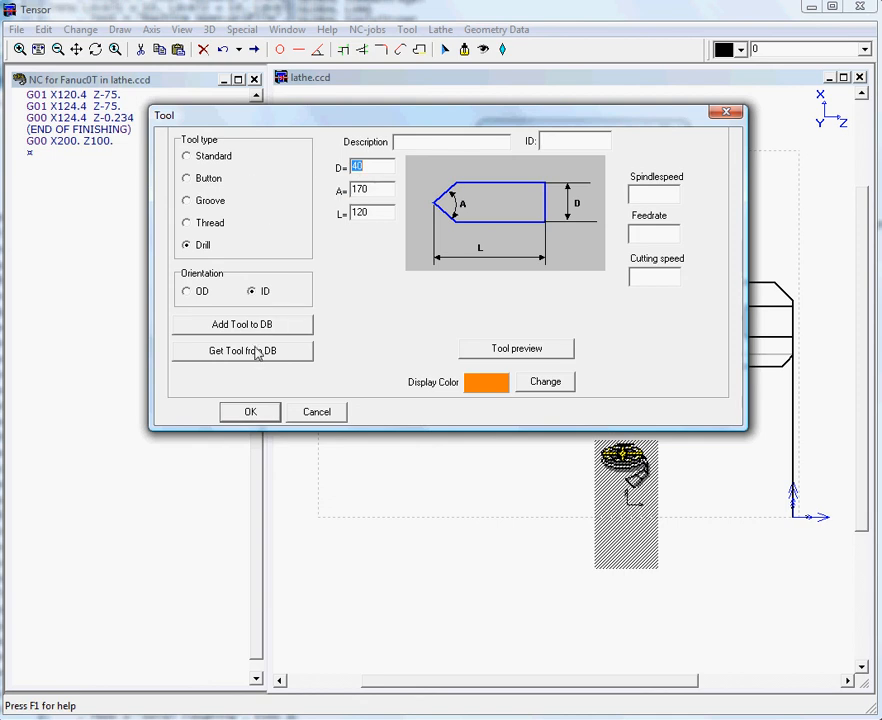
# Pick U-DRILL DIAM40 from the tool database with spindle speed 1200, feed 0.2, cutting speed 100.
pyautogui.click(241, 351)
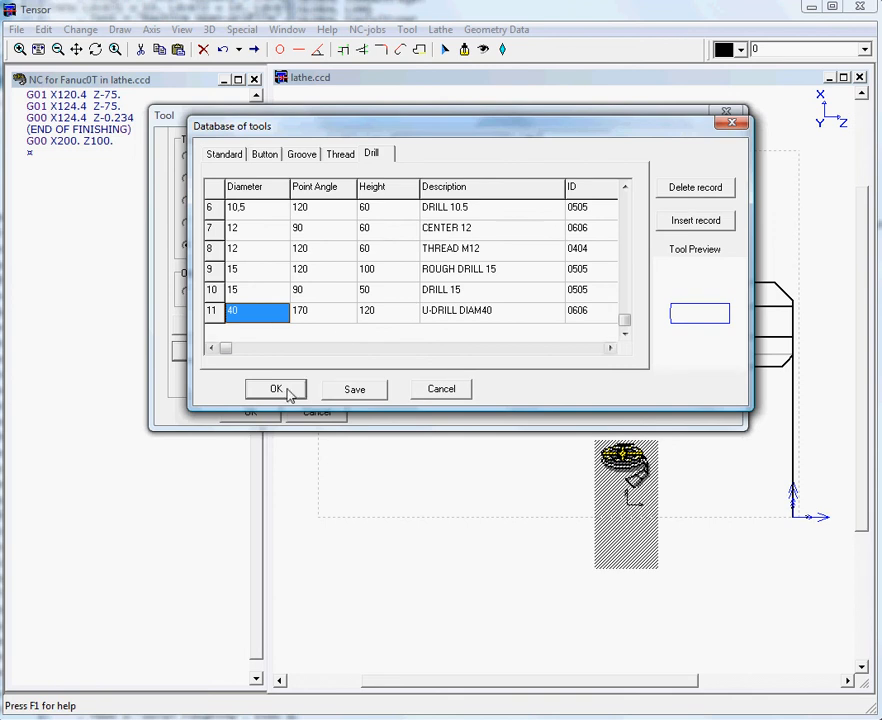
pyautogui.click(276, 389)
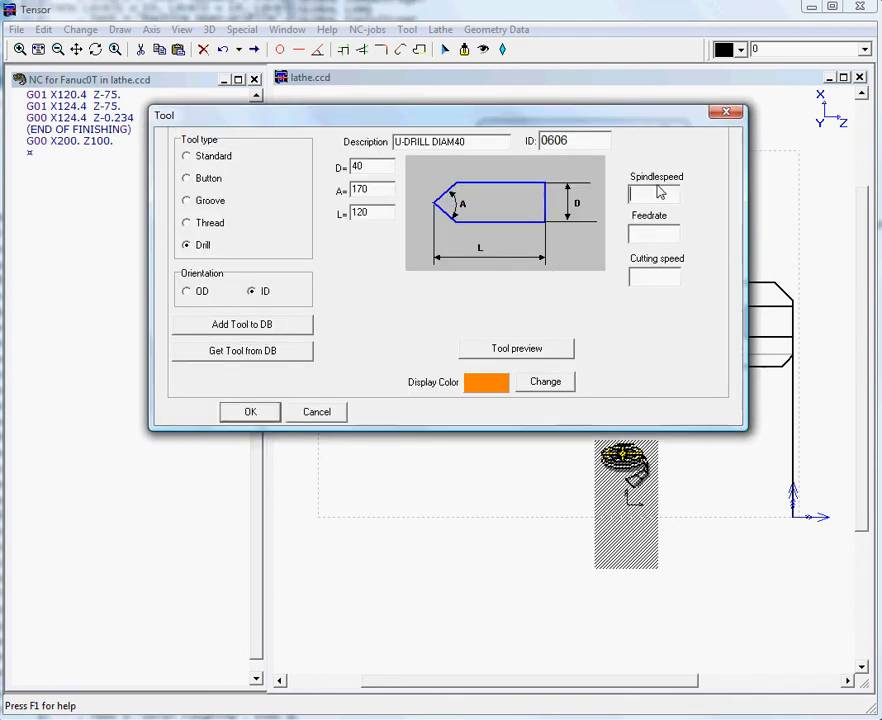
pyautogui.write('120')
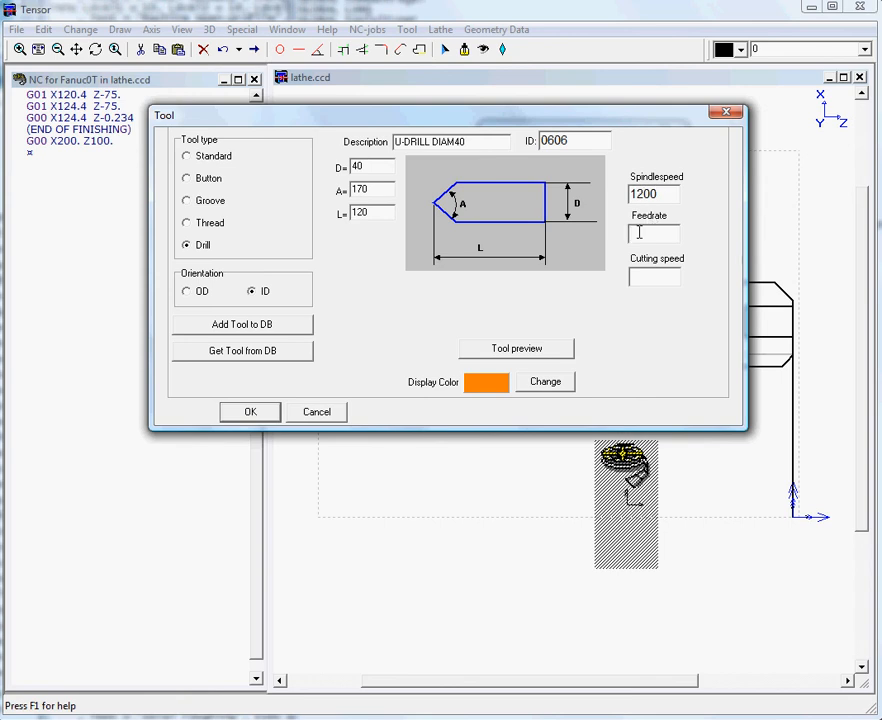
pyautogui.write('0.2')
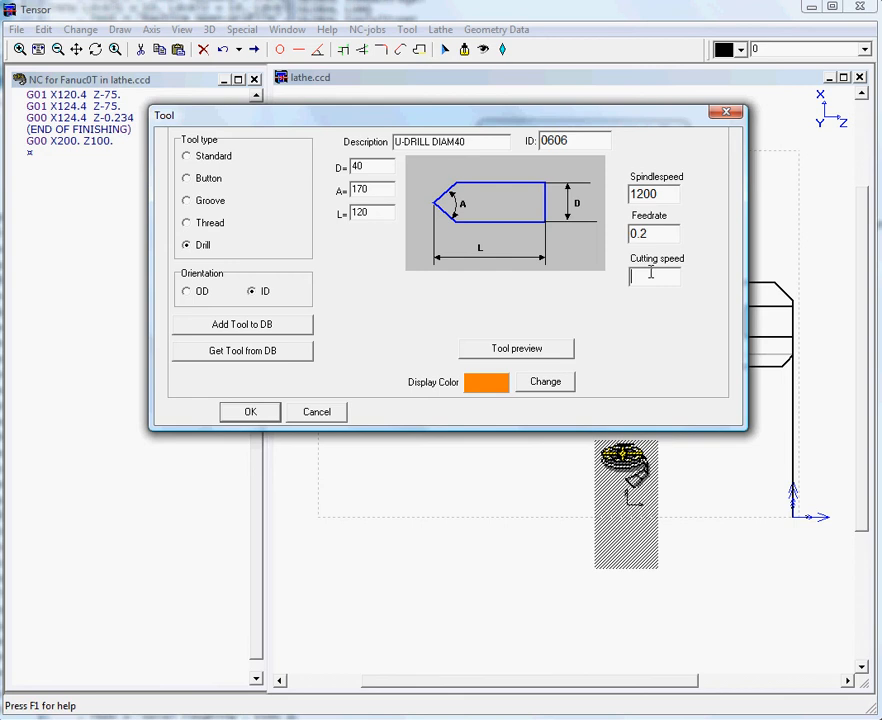
pyautogui.write('100')
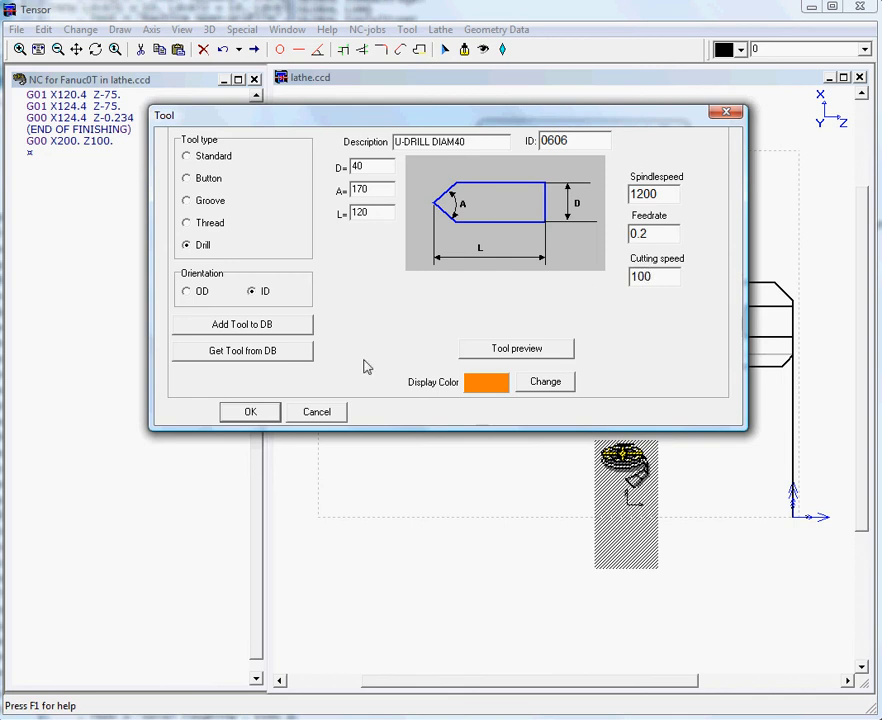
pyautogui.click(250, 411)
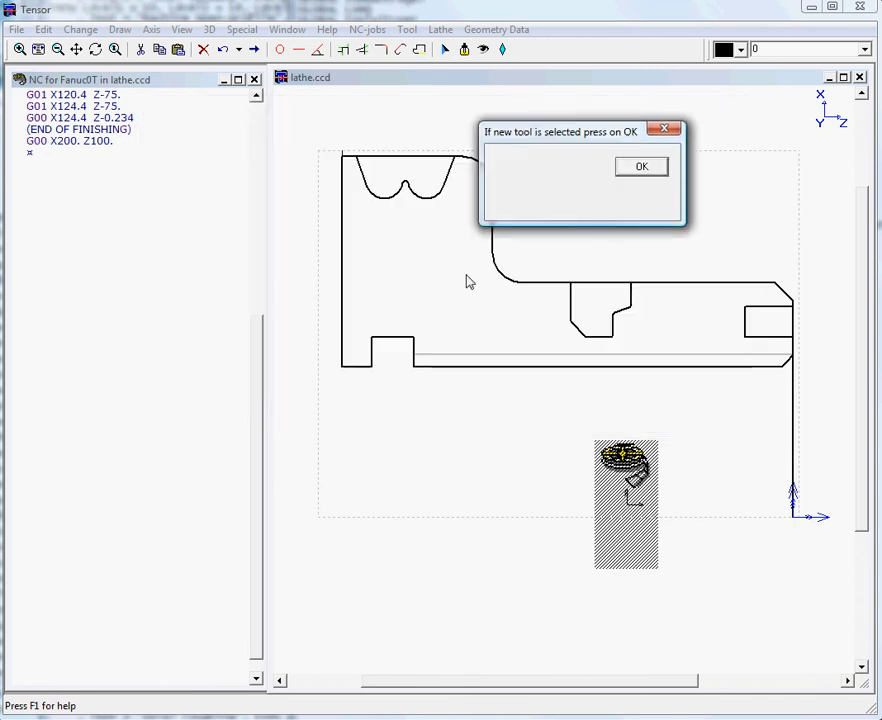
# Confirm the T0606 drill and accept G97 machining values.
pyautogui.click(641, 166)
pyautogui.write('9')
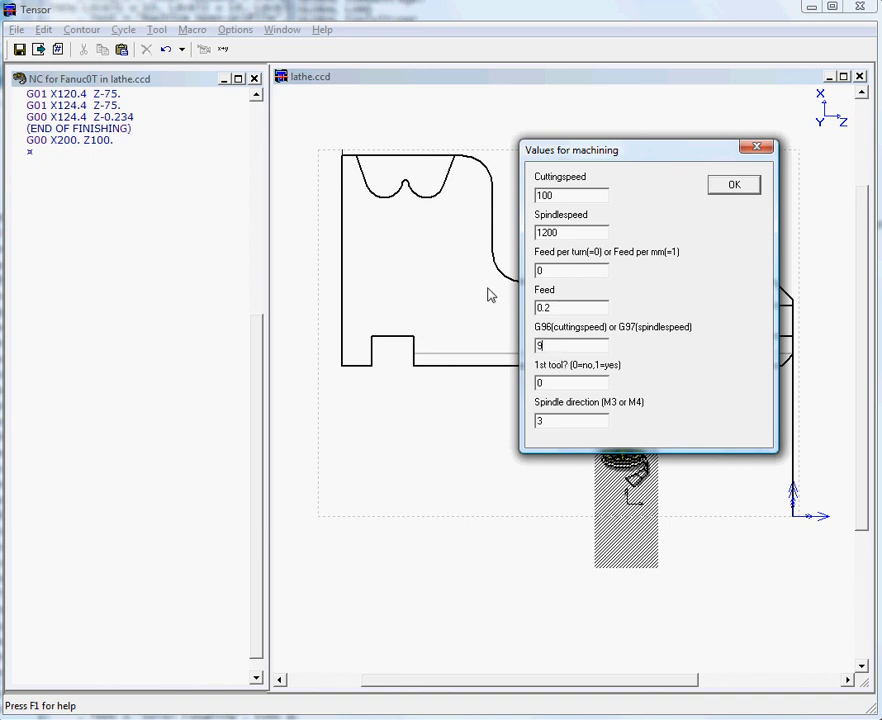
pyautogui.click(734, 185)
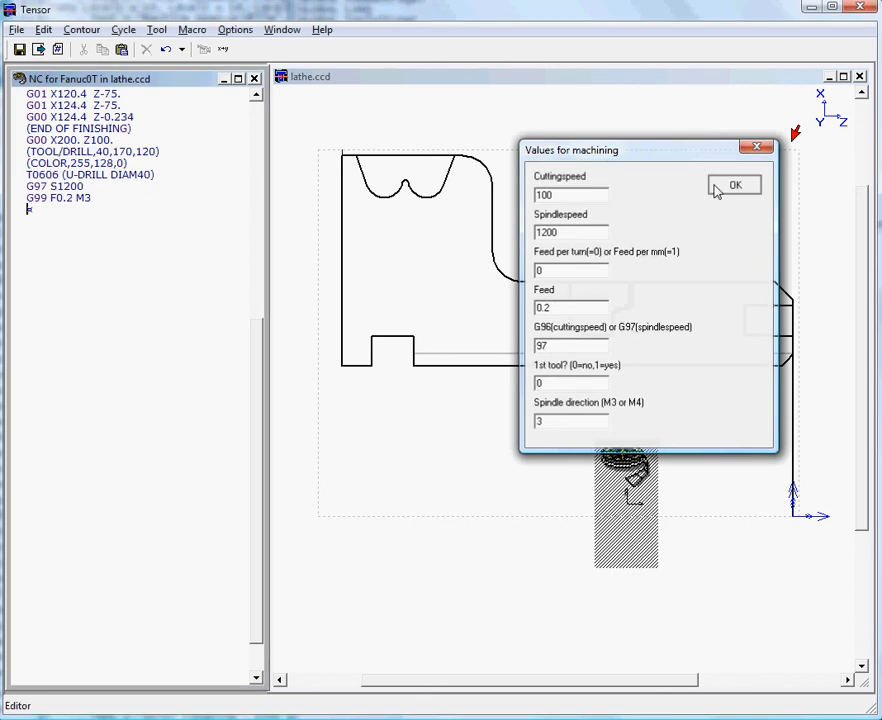
pyautogui.click(741, 185)
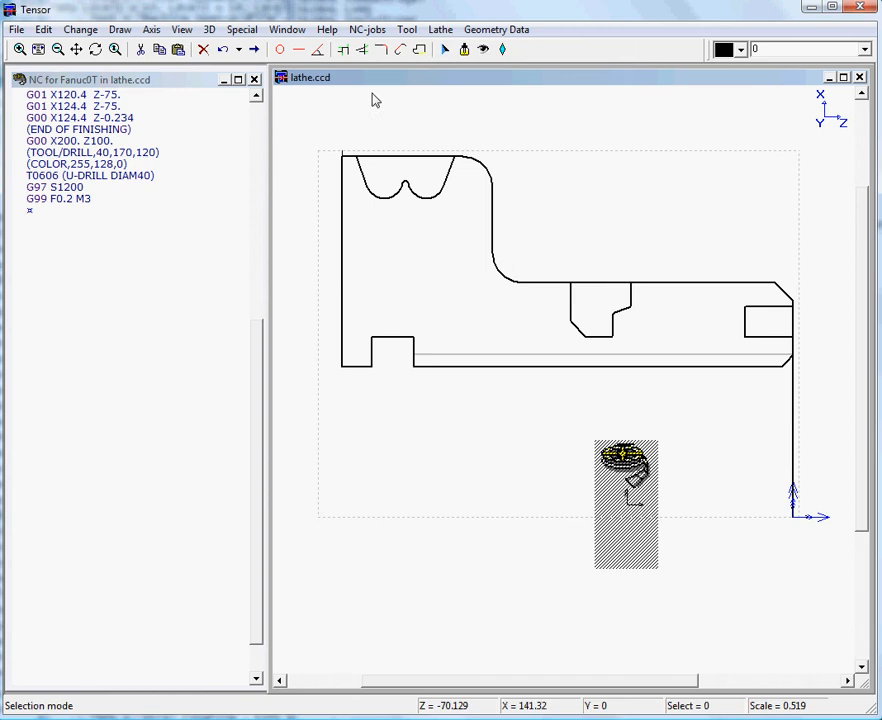
# Start a drilling cycle for the U-drill from the lathe operations list.
pyautogui.click(440, 29)
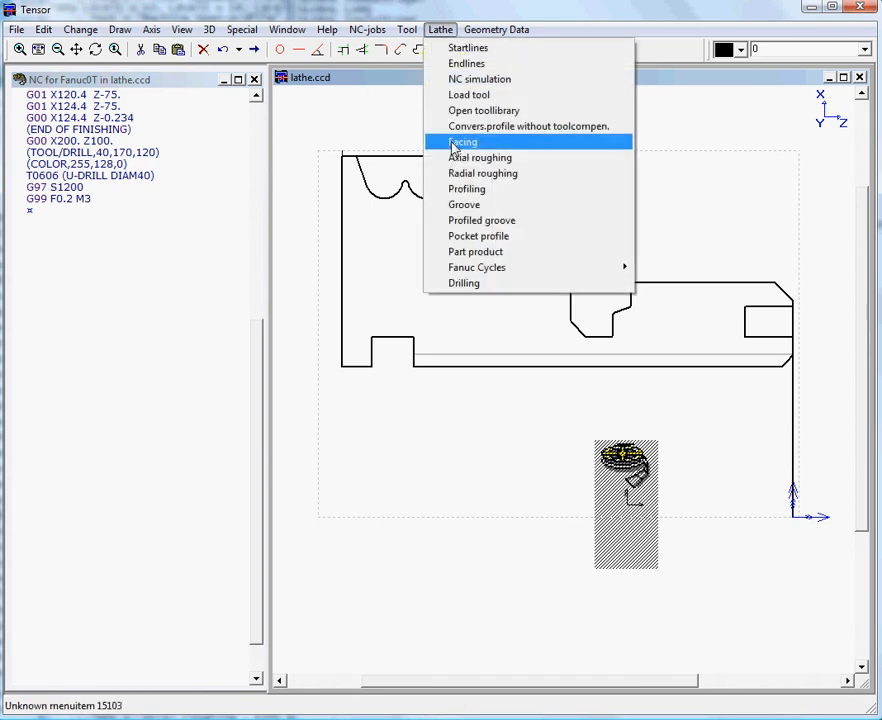
pyautogui.click(463, 283)
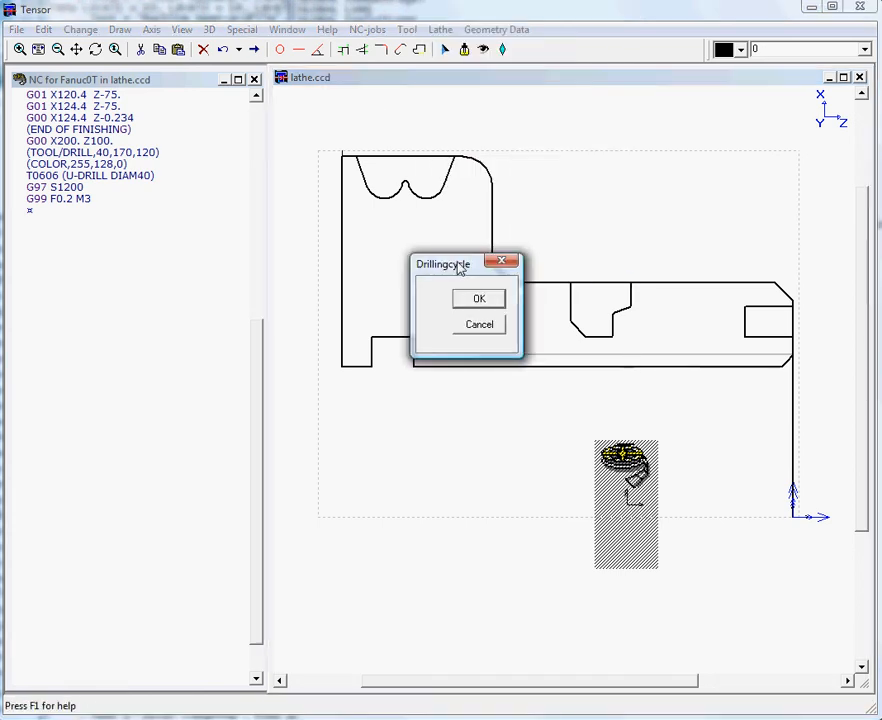
pyautogui.click(479, 298)
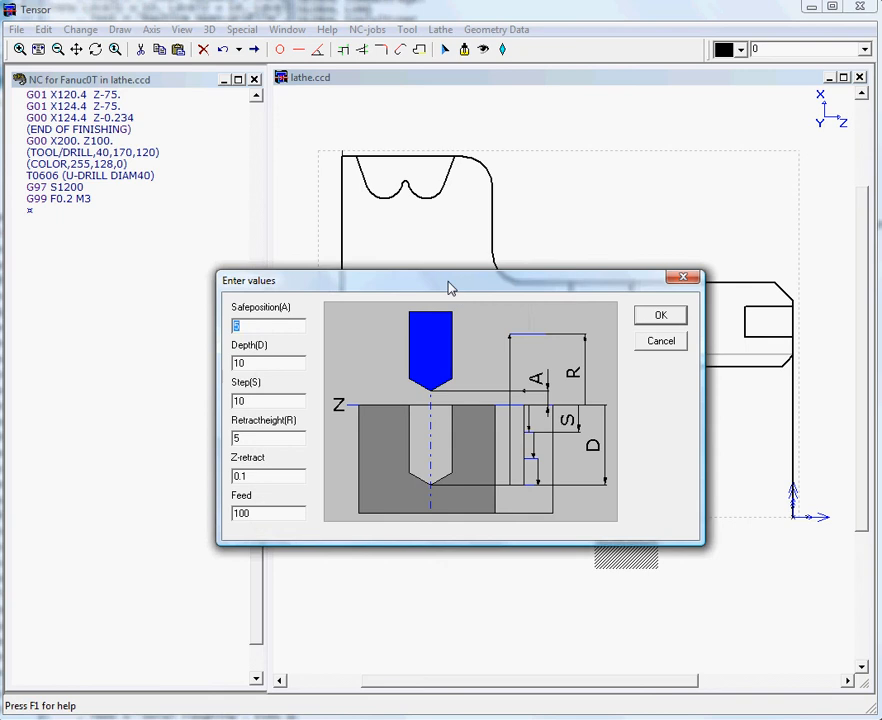
pyautogui.moveTo(447, 280); pyautogui.dragTo(451, 156)
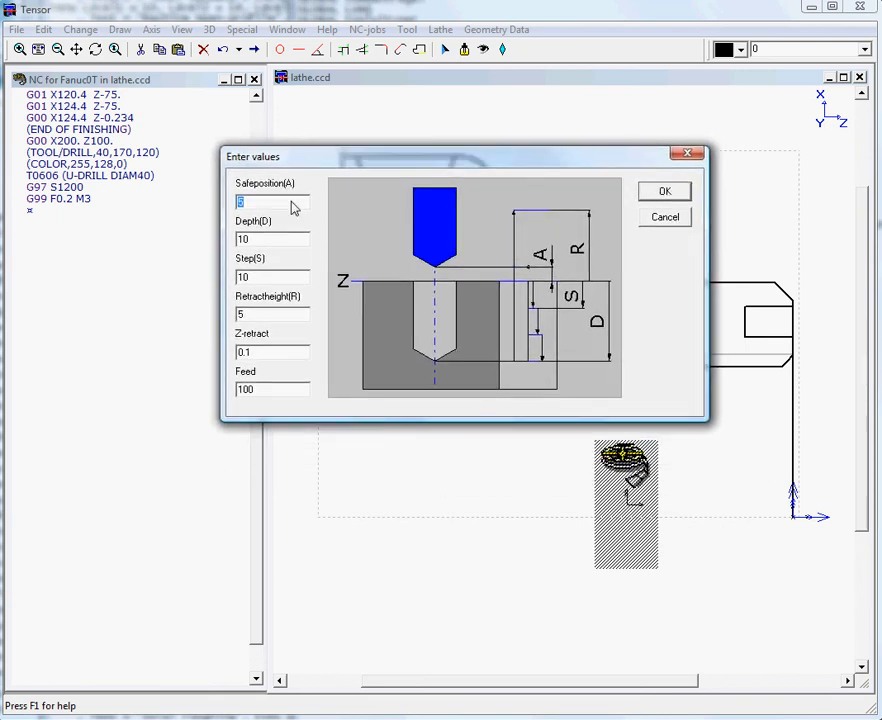
pyautogui.moveTo(258, 210)
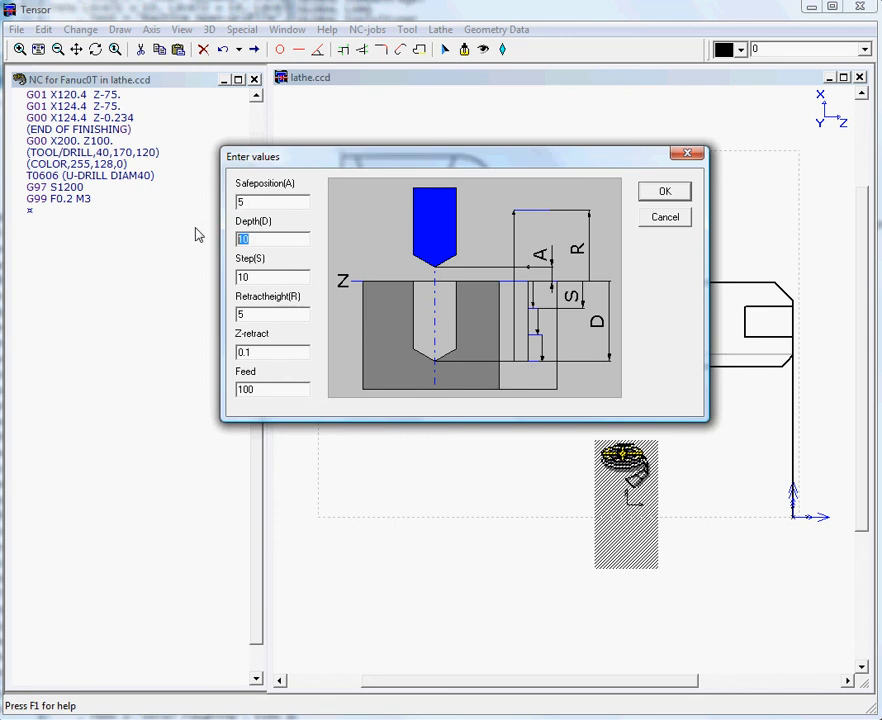
# Set the drilling cycle to safe position 5, depth -80, step 10, Z-retract 2.
pyautogui.write('80')
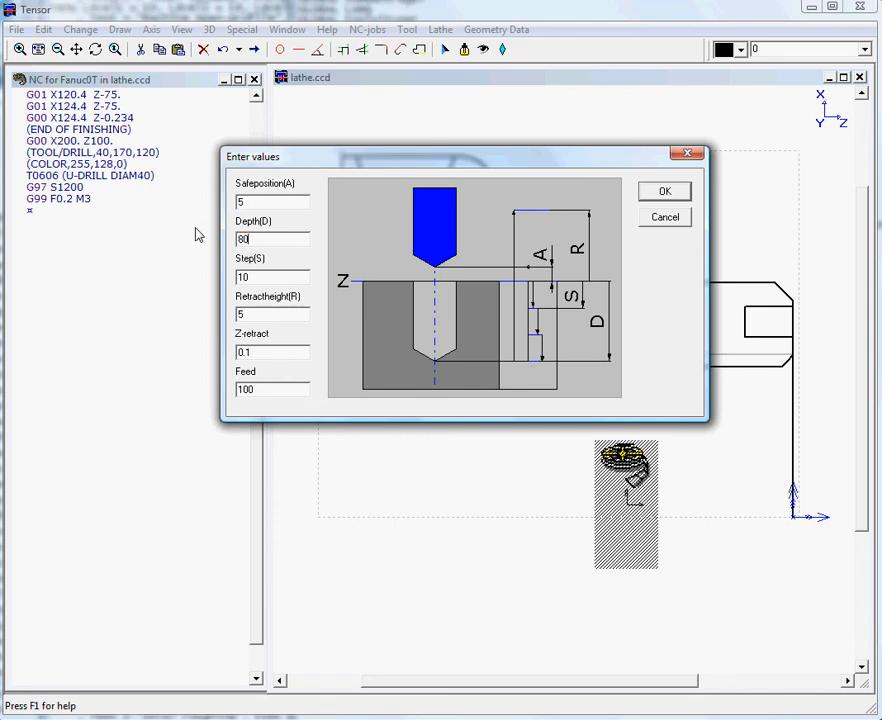
pyautogui.click(270, 276)
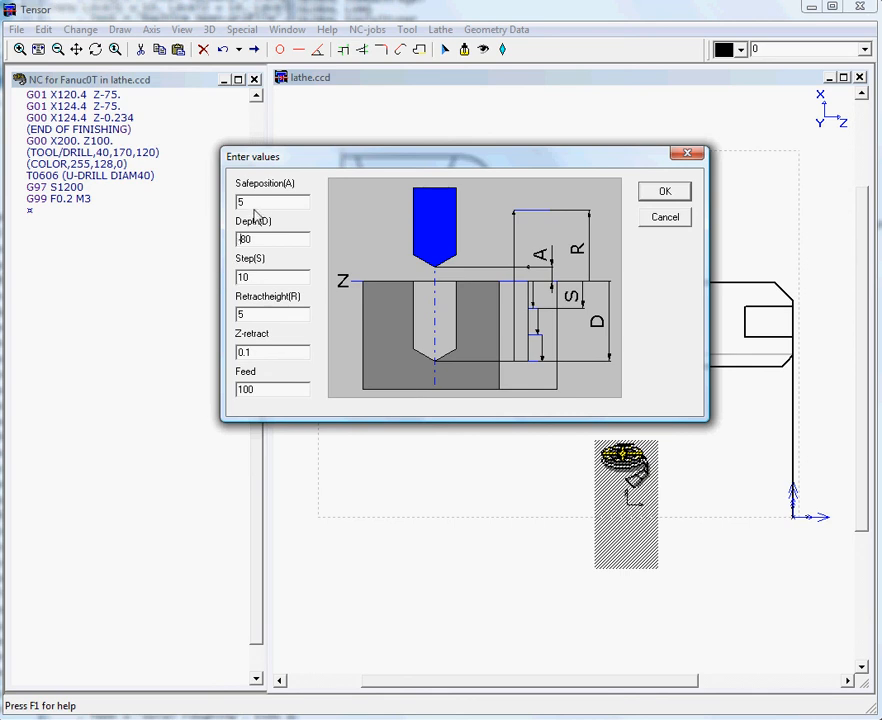
pyautogui.click(272, 239)
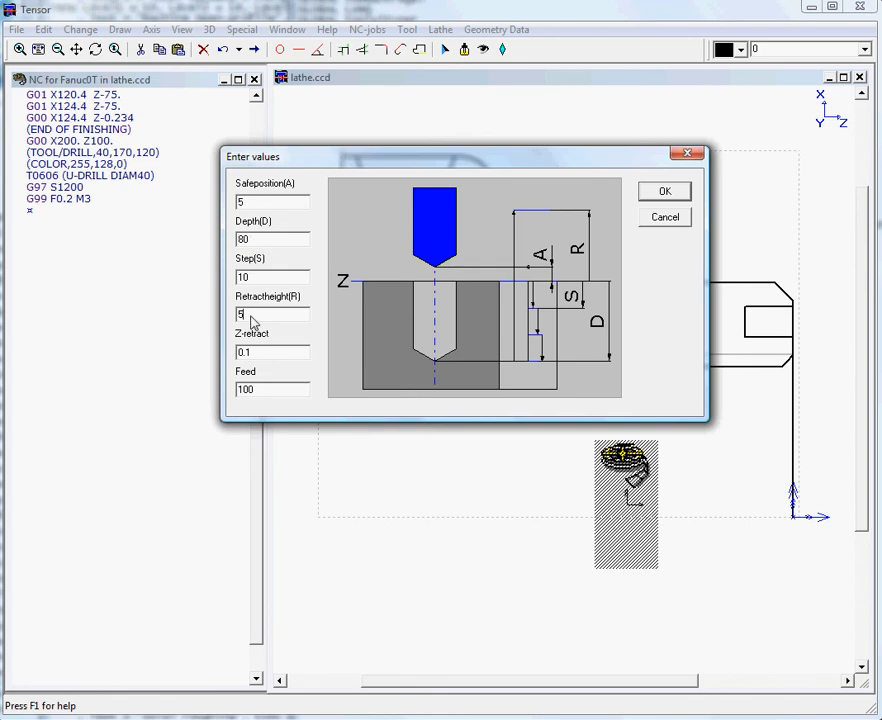
pyautogui.moveTo(258, 334)
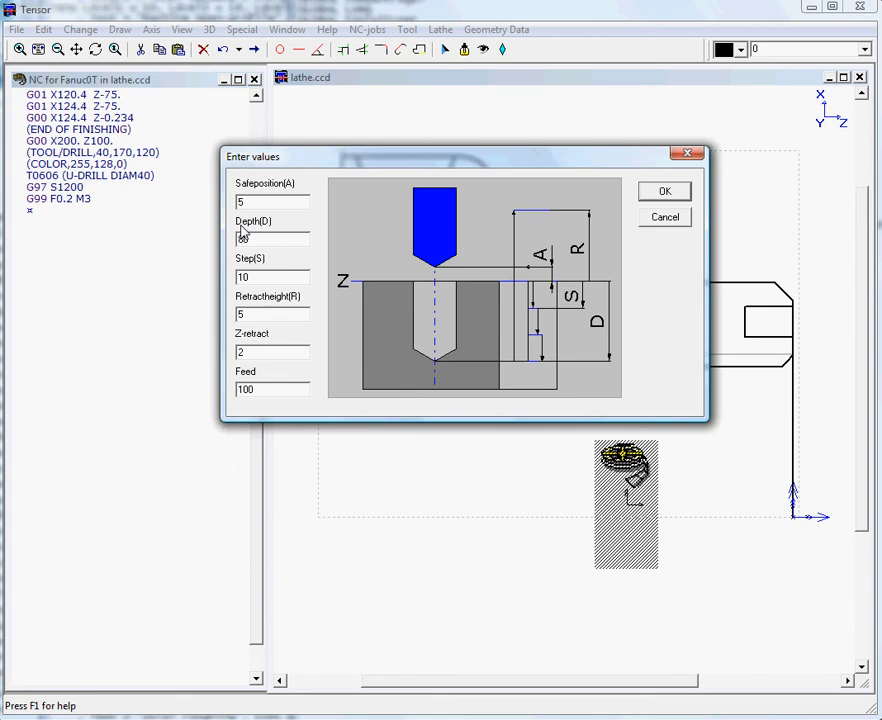
pyautogui.write('-80')
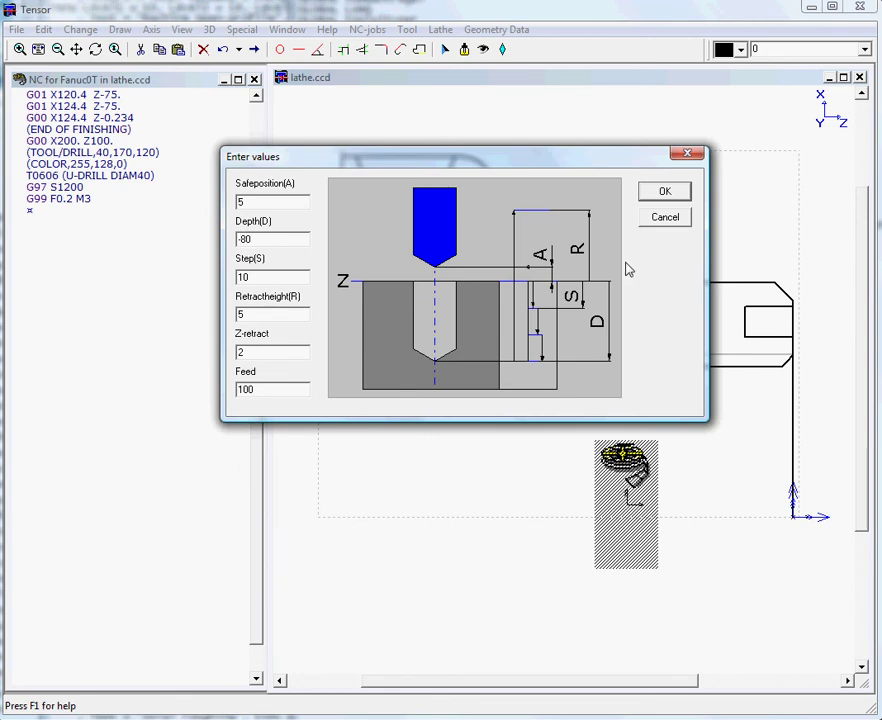
pyautogui.click(664, 191)
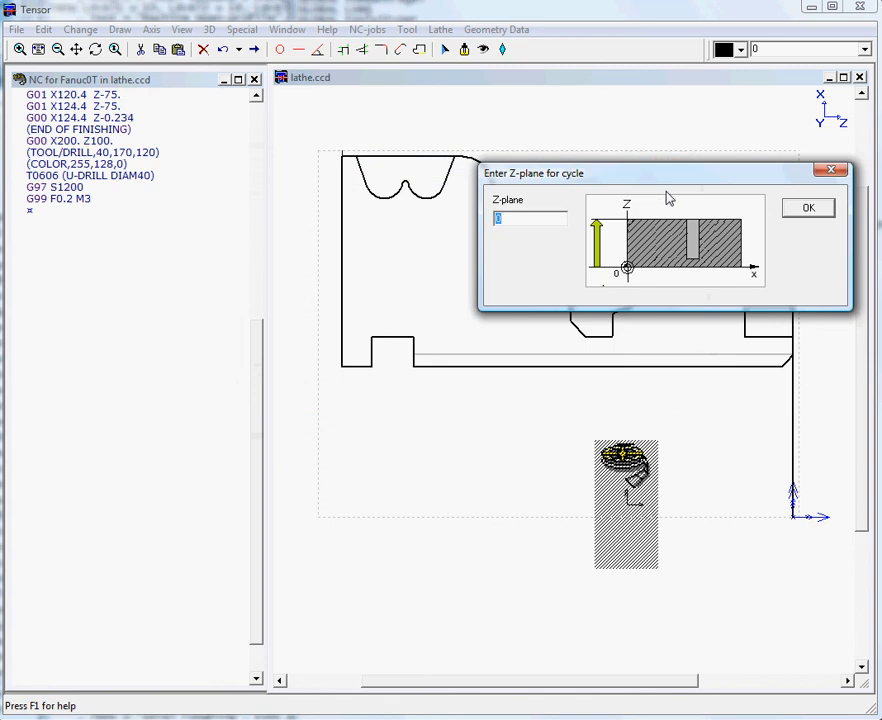
# Keep the cycle's Z-plane at 0 and confirm it.
pyautogui.moveTo(665, 173); pyautogui.dragTo(502, 167)
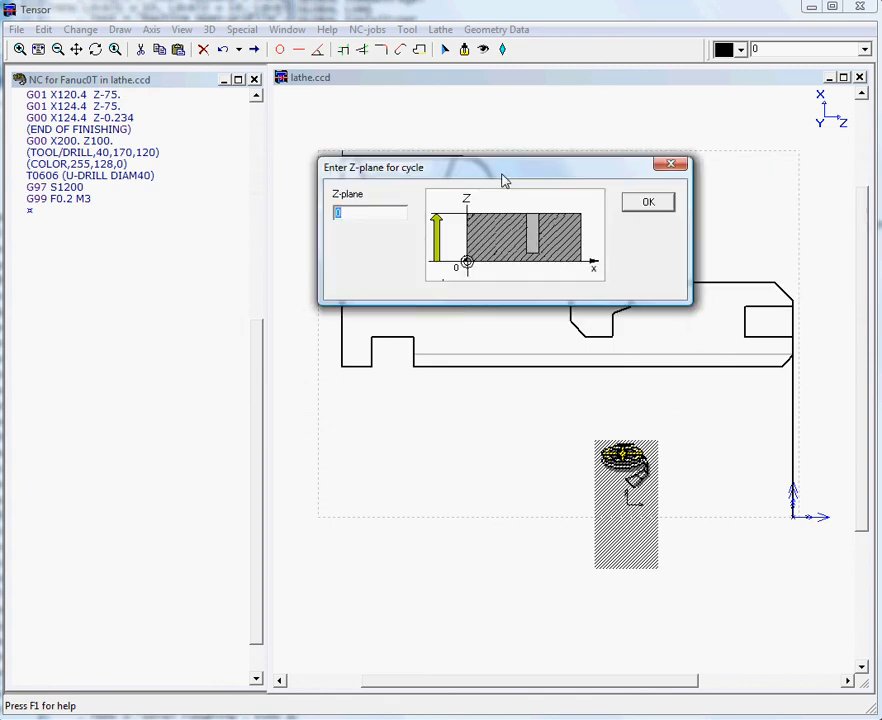
pyautogui.click(647, 201)
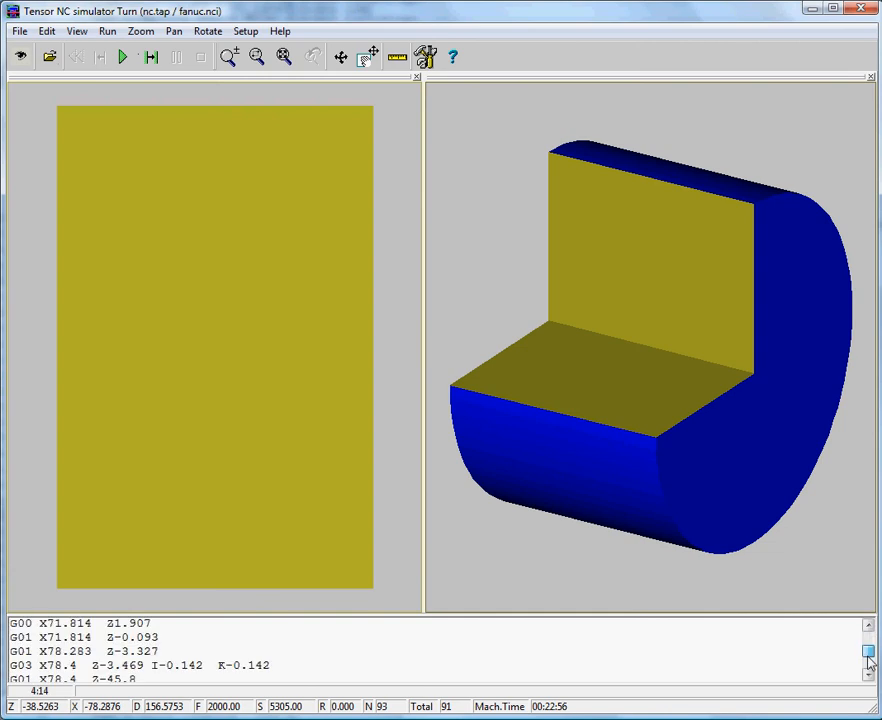
# Scroll the nc.tap listing down to the T0606 U-DRILL block.
pyautogui.scroll(-3)
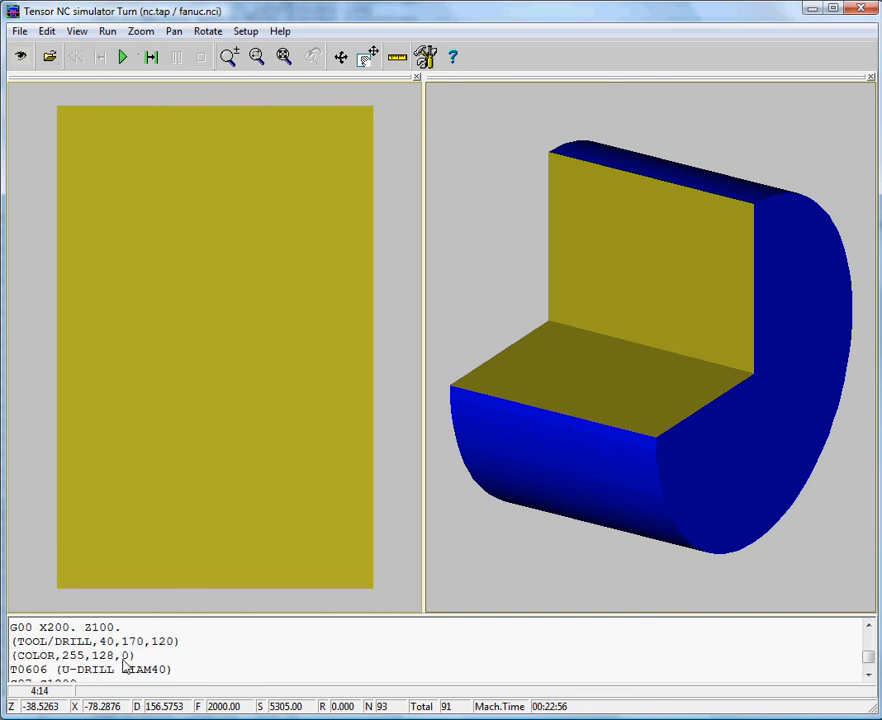
pyautogui.scroll(-3)
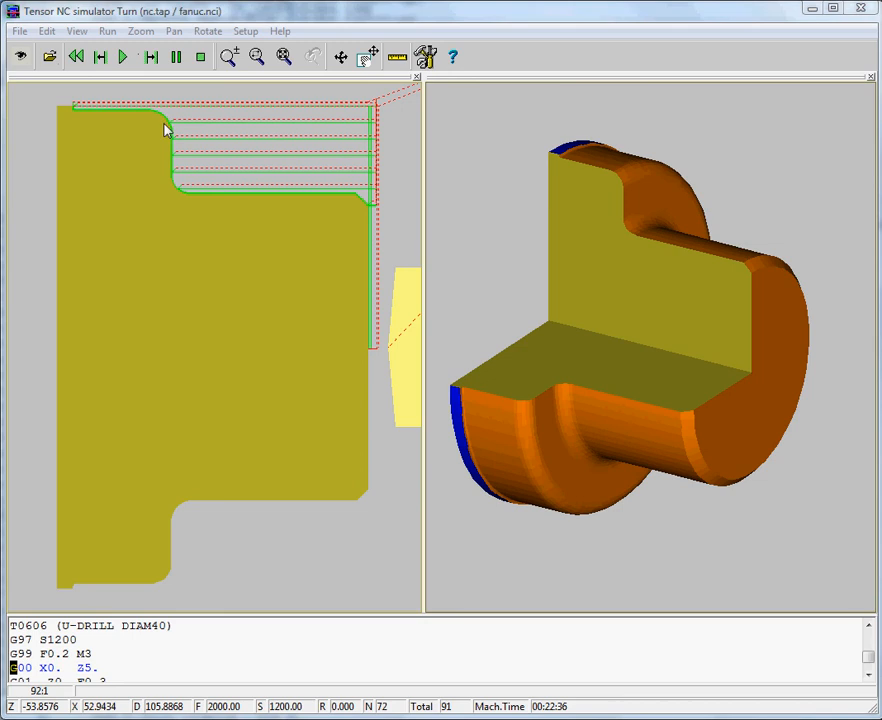
# Pause the simulation and step block by block through the U-drill cycle.
pyautogui.click(151, 58)
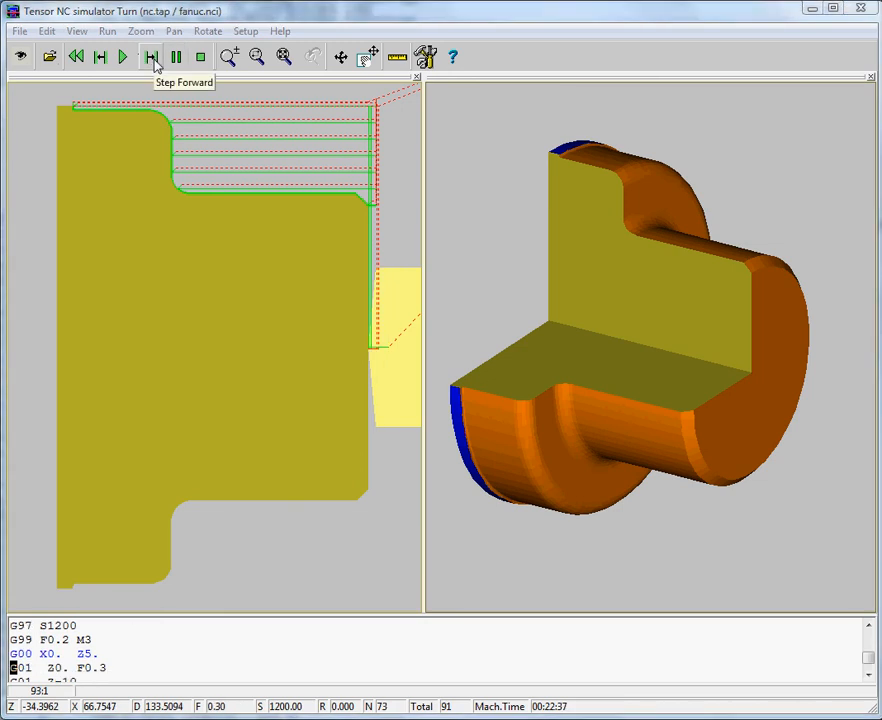
pyautogui.click(152, 57)
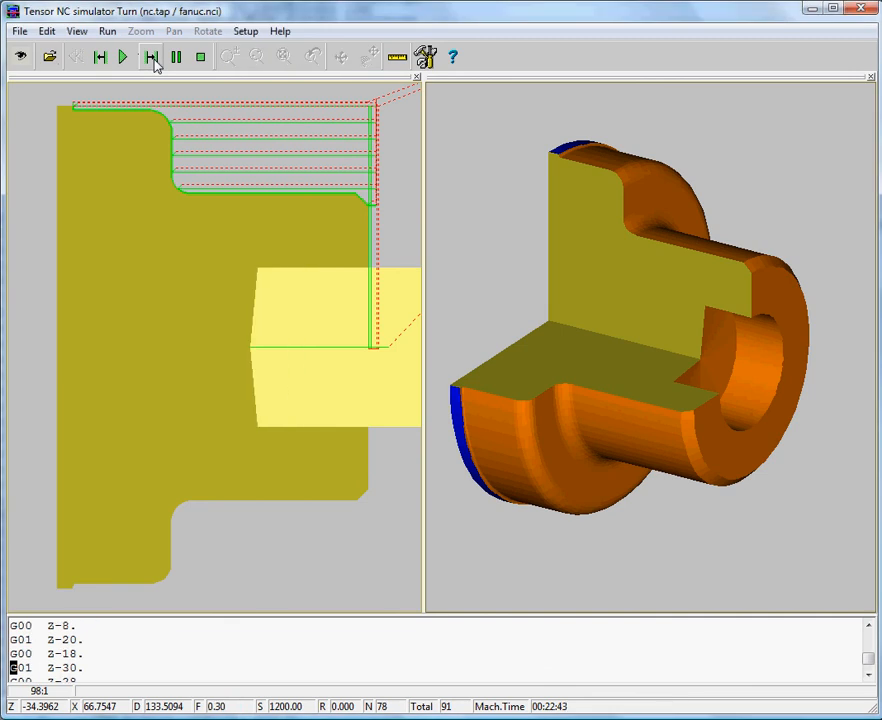
pyautogui.click(143, 62)
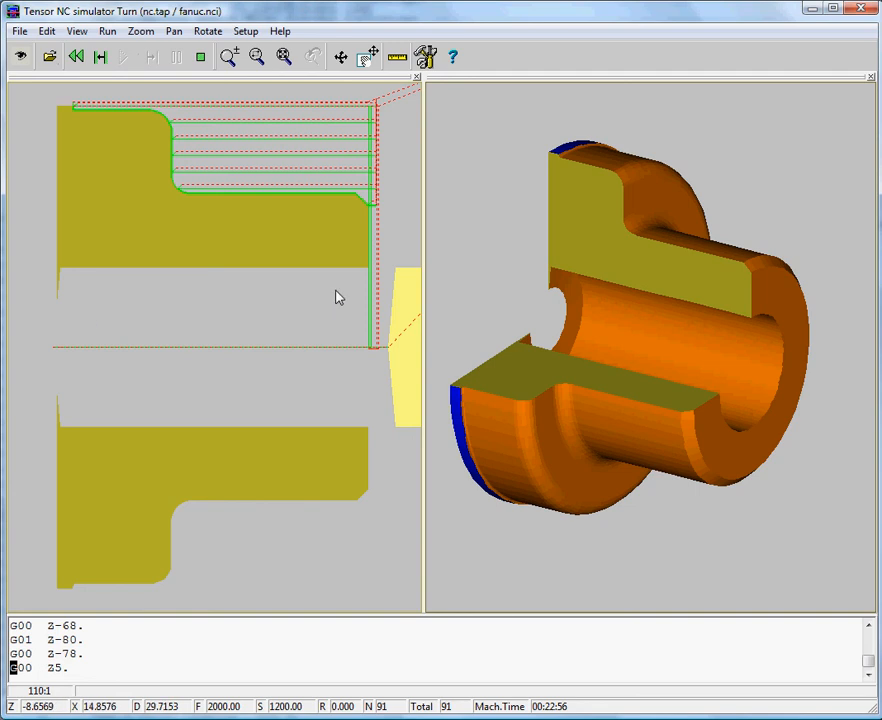
pyautogui.moveTo(378, 278)
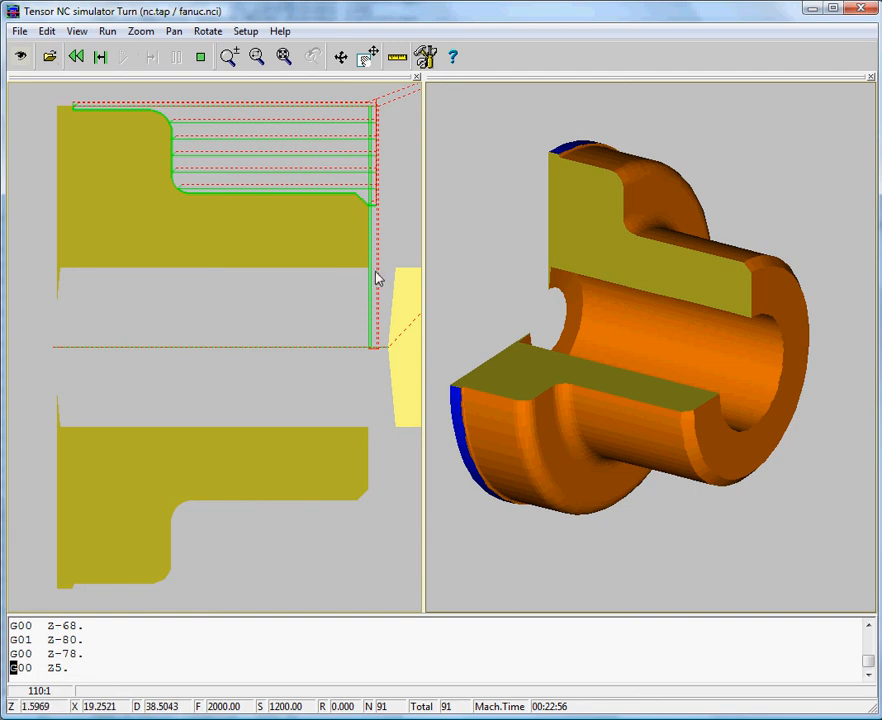